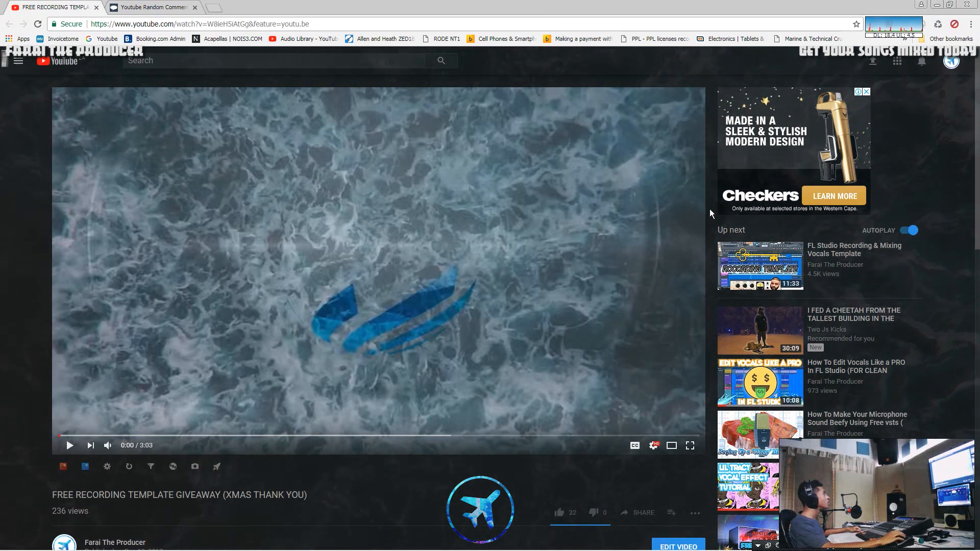
Fetch comments for youtube.com/watch?v=W8ieH5iAtGg, showing 37 unique commenters
scroll(down, 3)
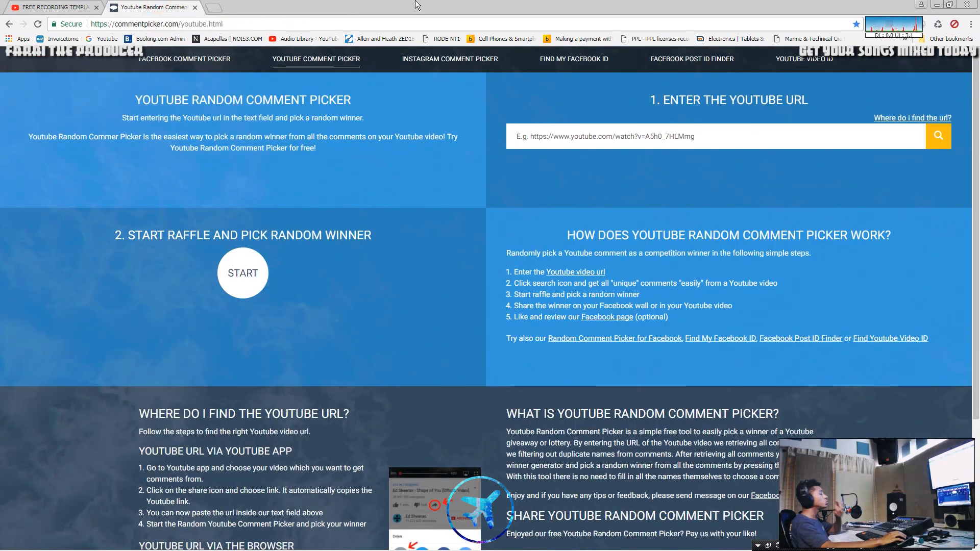
mouse_move(654, 5)
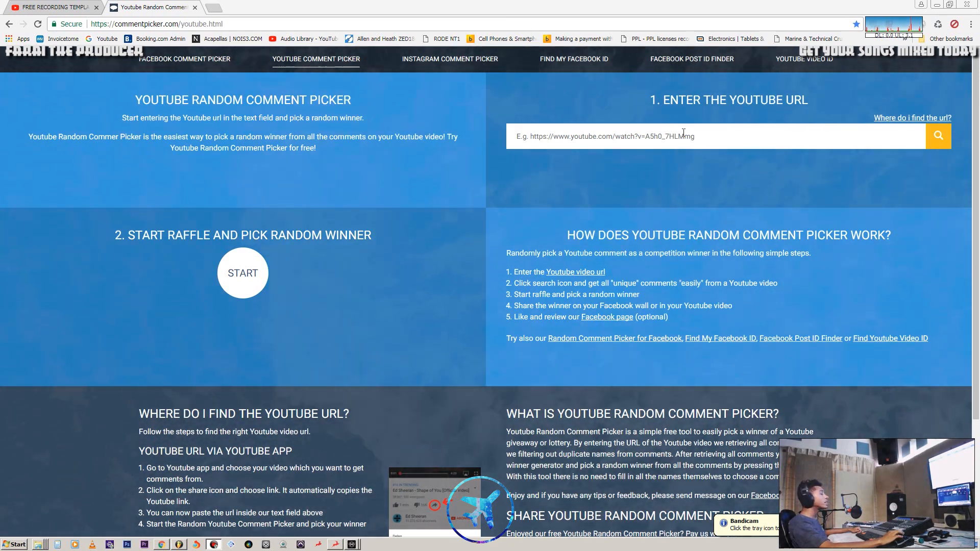
text(https://www.youtube.com/watch?v=W8ieH5iAtGg&feature=youtu.be)
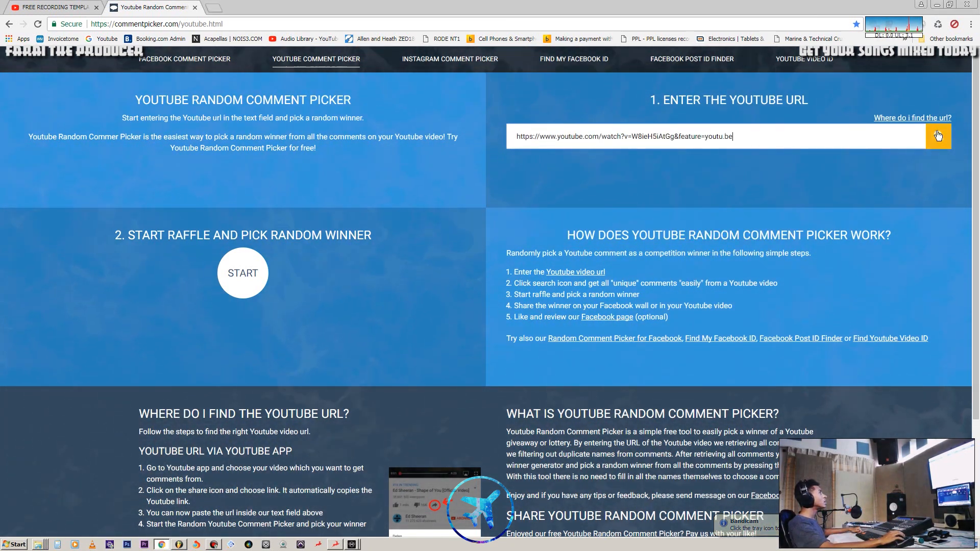
click(938, 136)
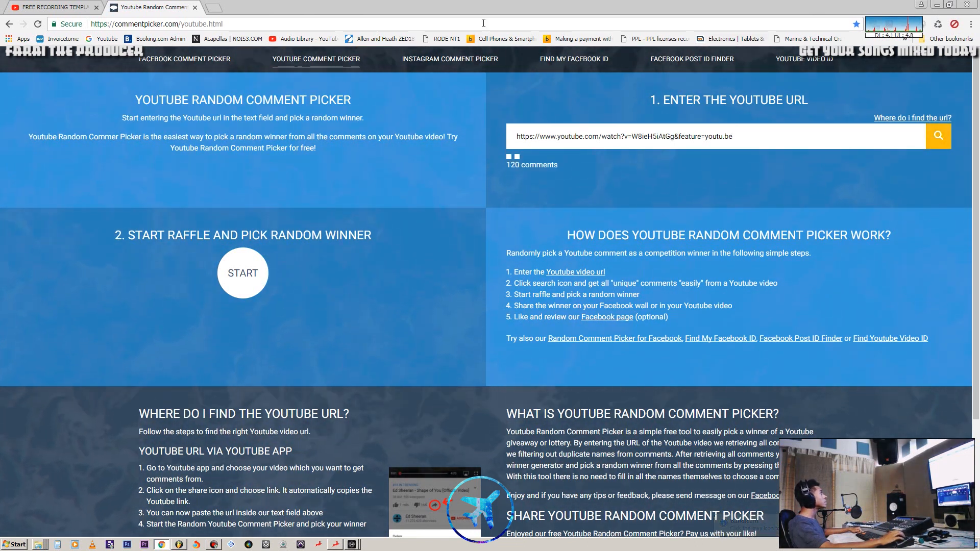
click(938, 136)
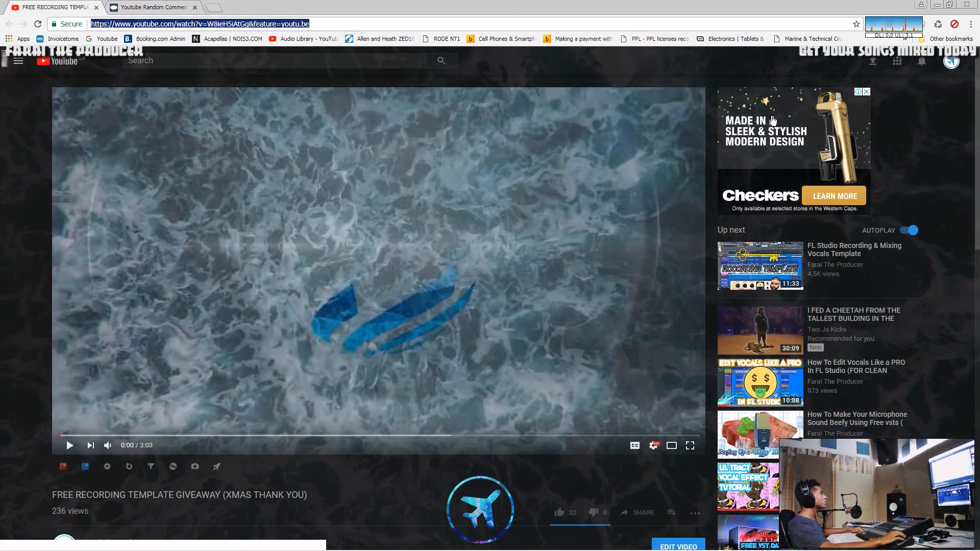
click(153, 6)
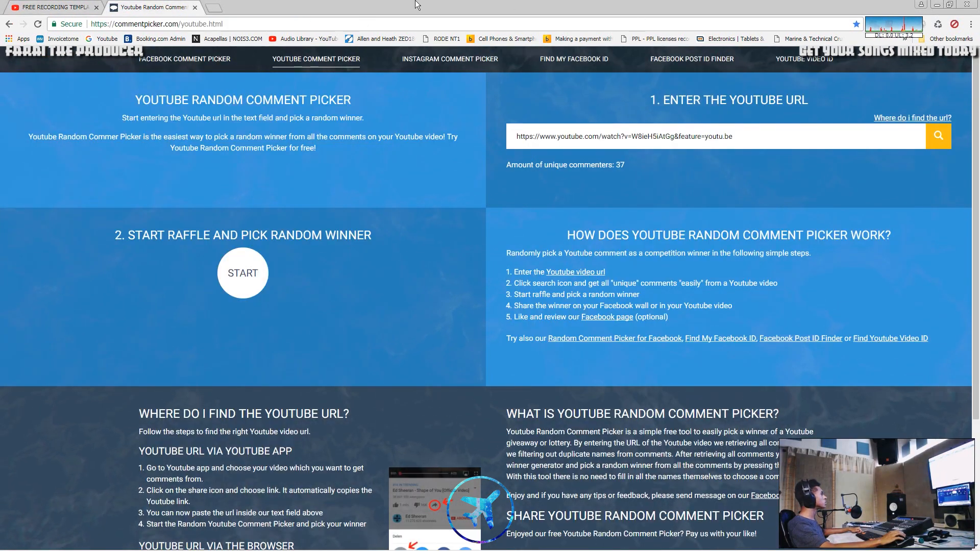
mouse_move(579, 136)
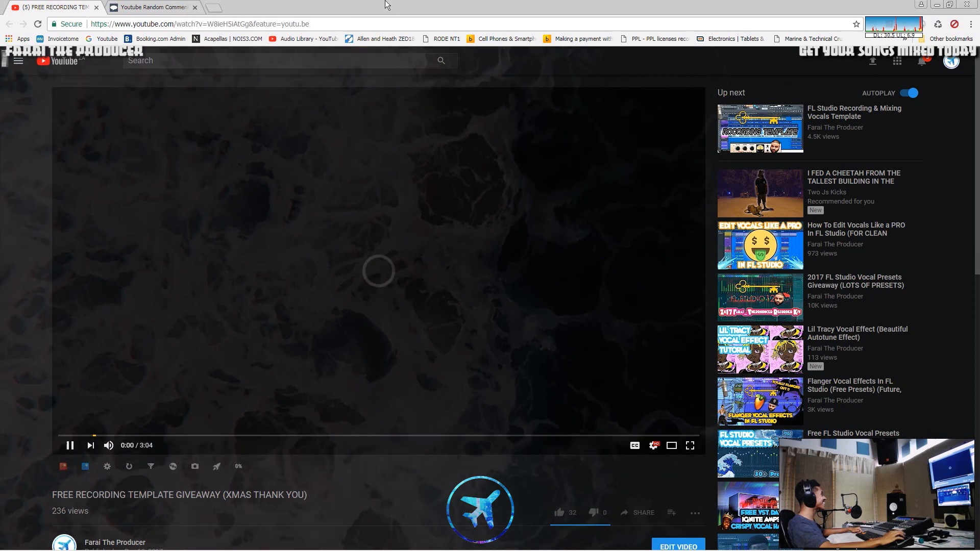
Play the giveaway video, scroll through its 41 comments and expand one comment's 2 replies
click(150, 7)
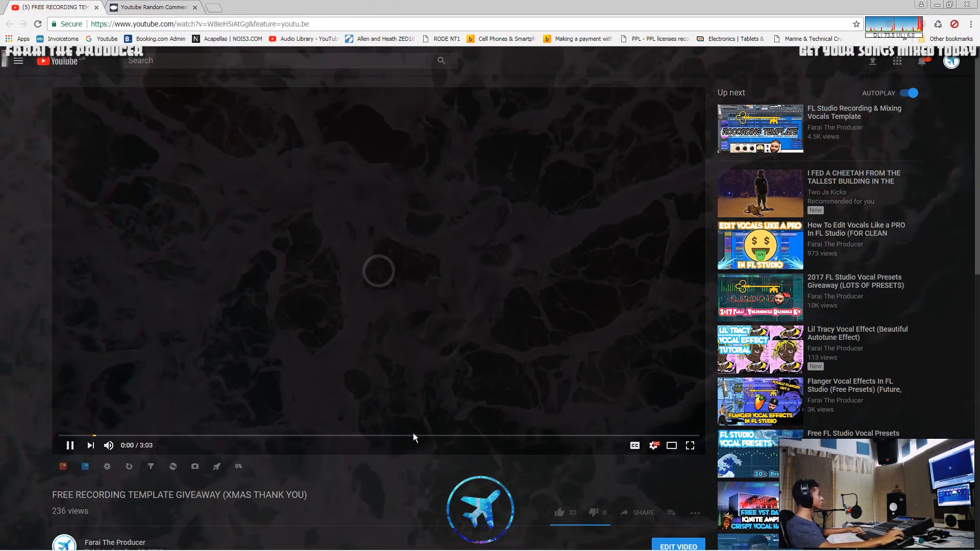
click(378, 271)
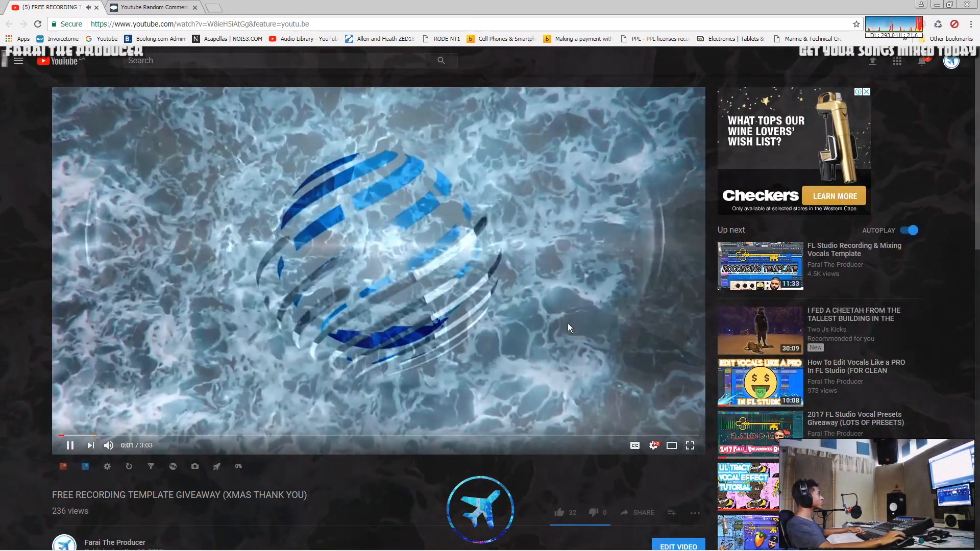
scroll(down, 3)
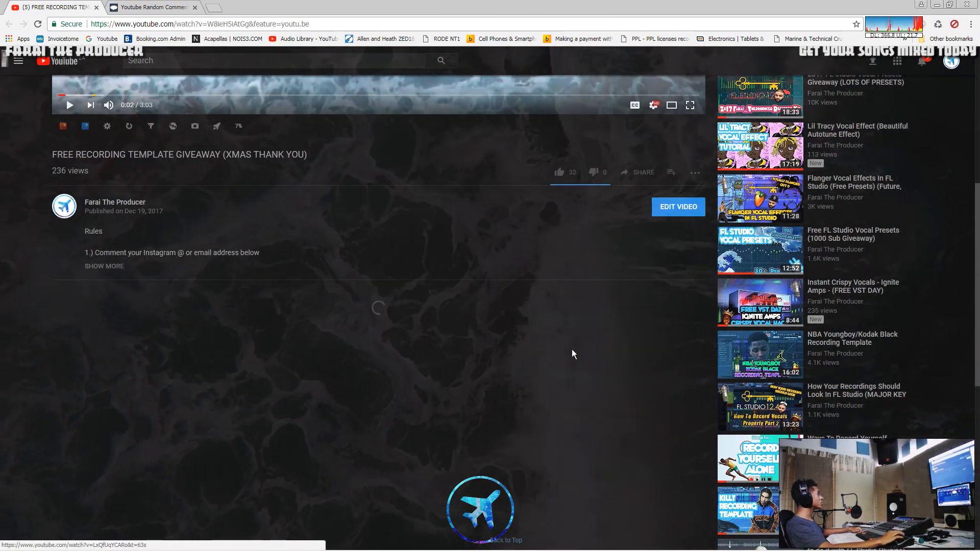
scroll(down, 3)
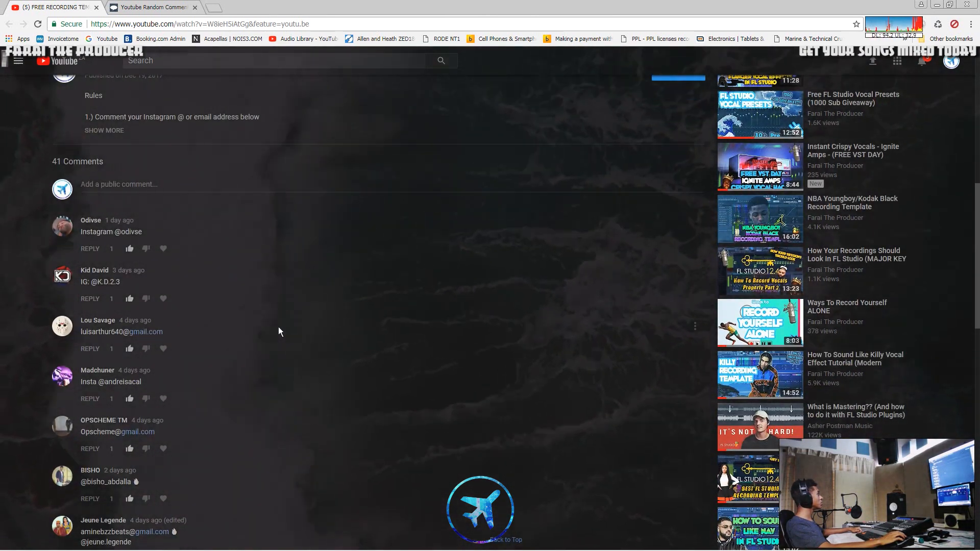
scroll(down, 3)
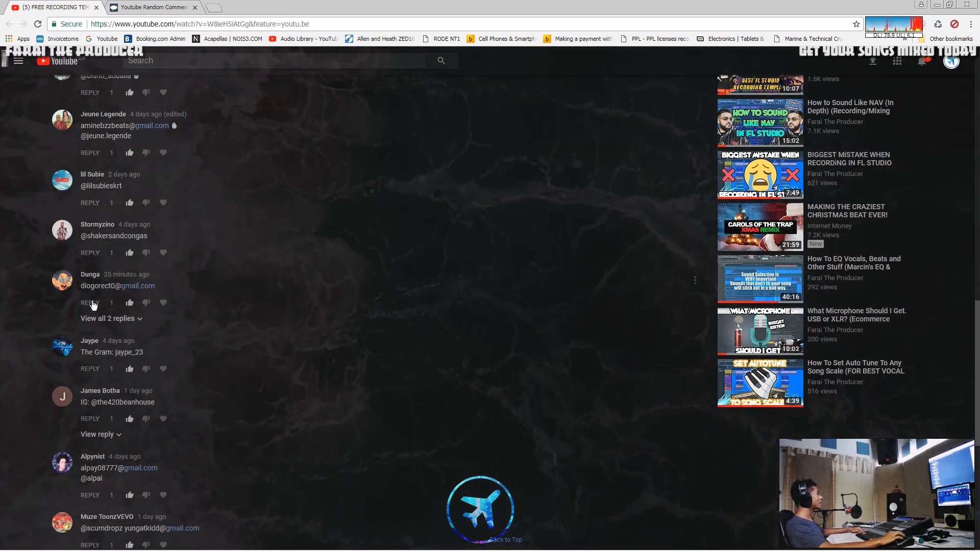
click(108, 318)
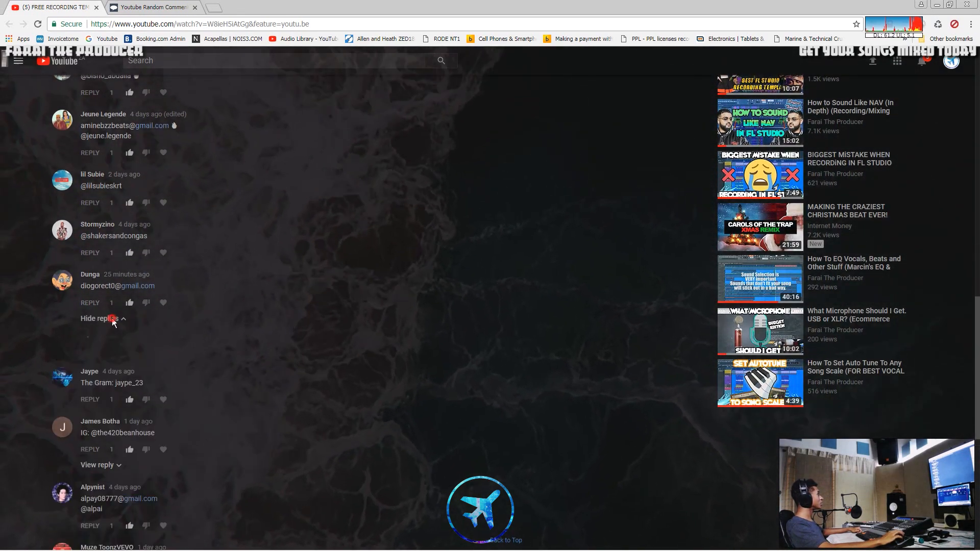
scroll(up, 3)
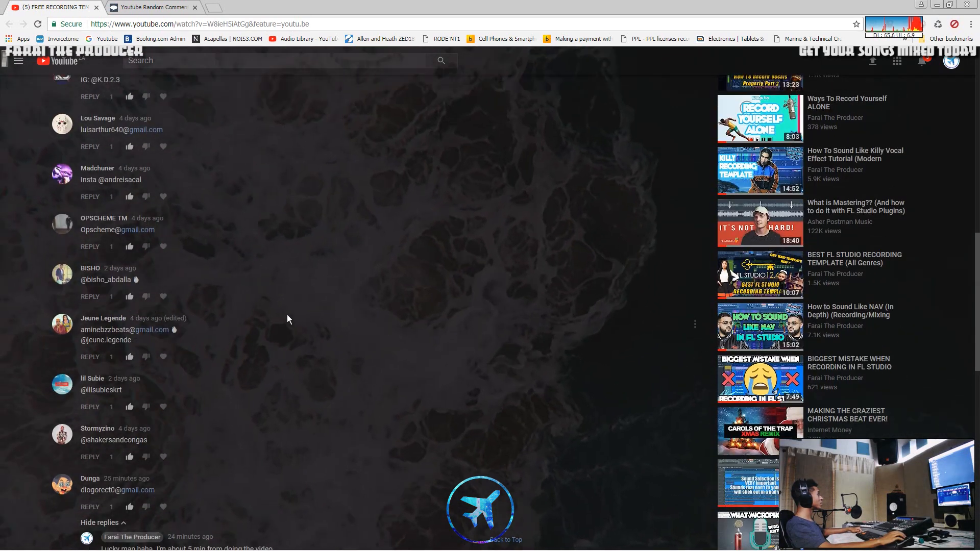
scroll(up, 3)
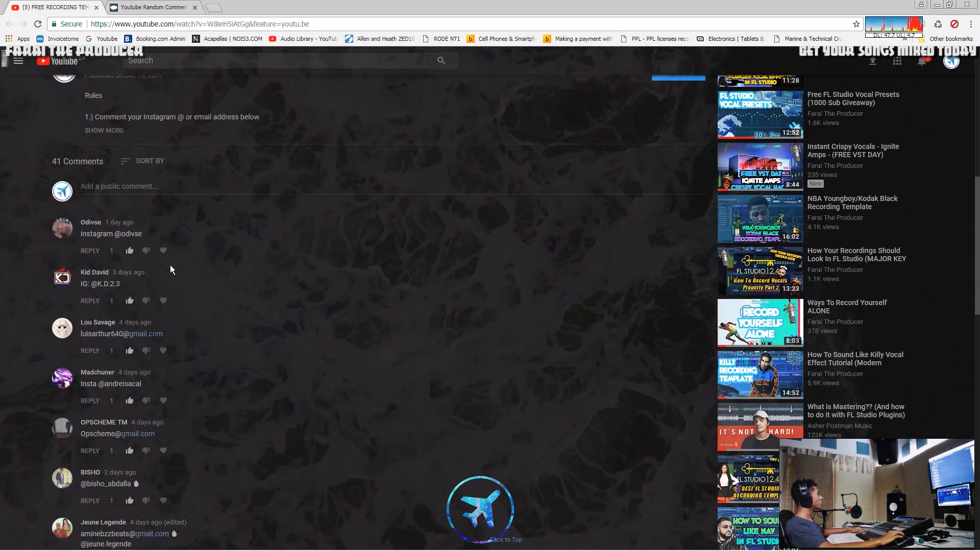
mouse_move(331, 225)
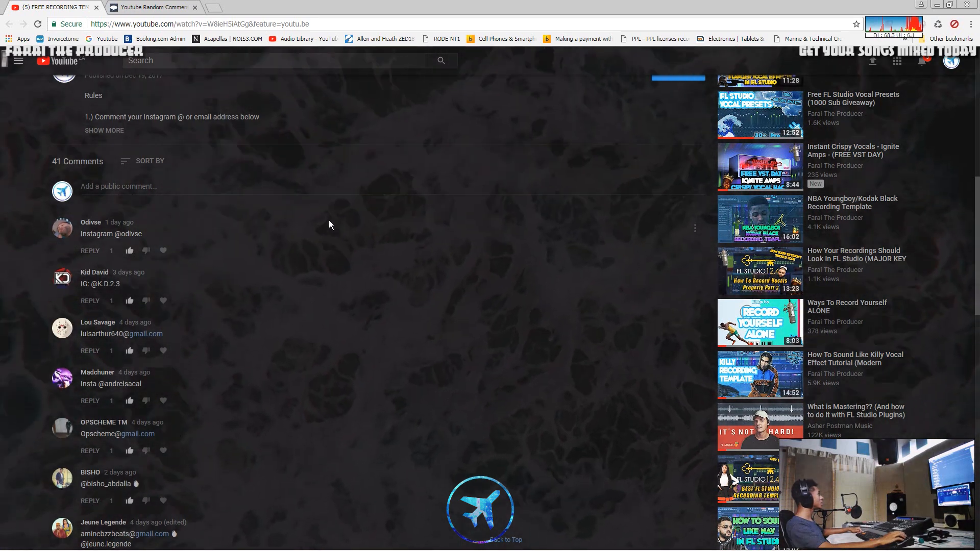
scroll(down, 3)
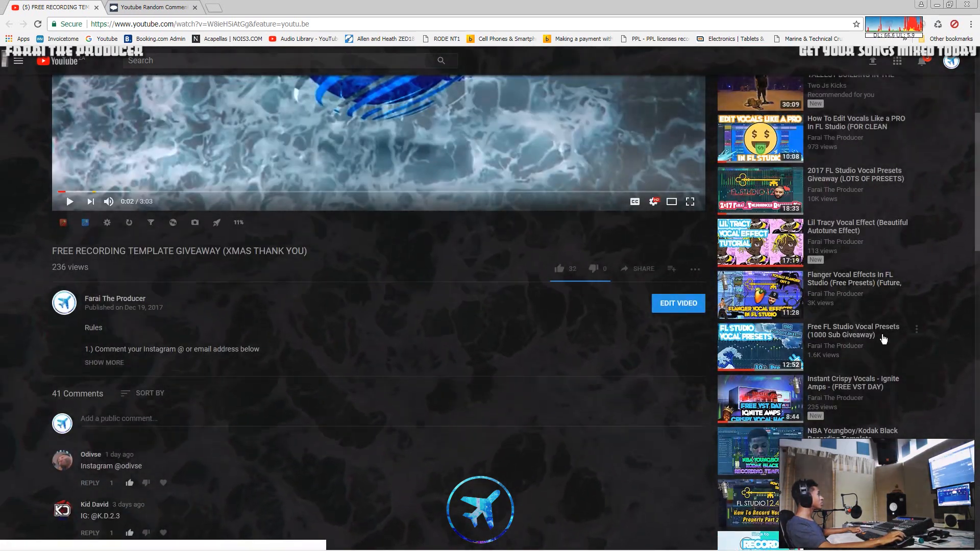
click(150, 7)
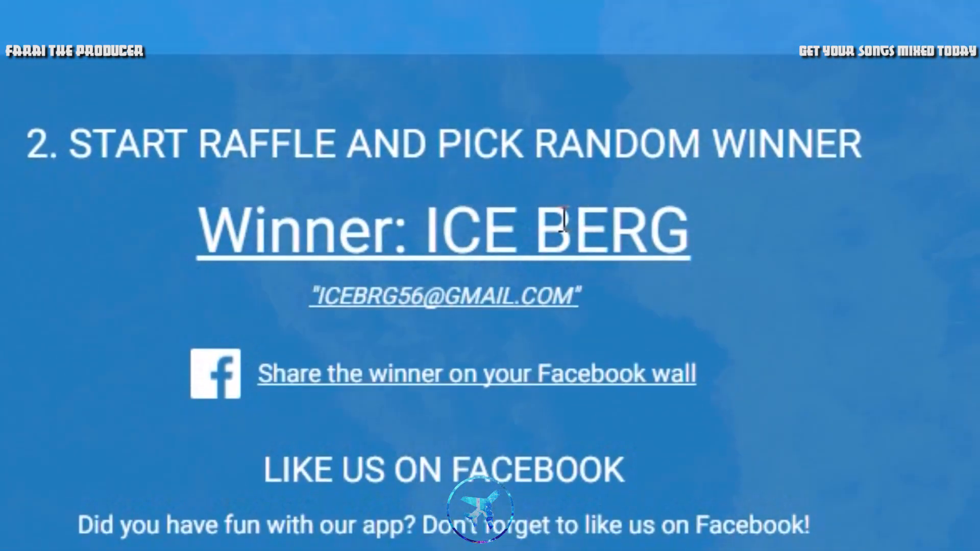
mouse_move(355, 206)
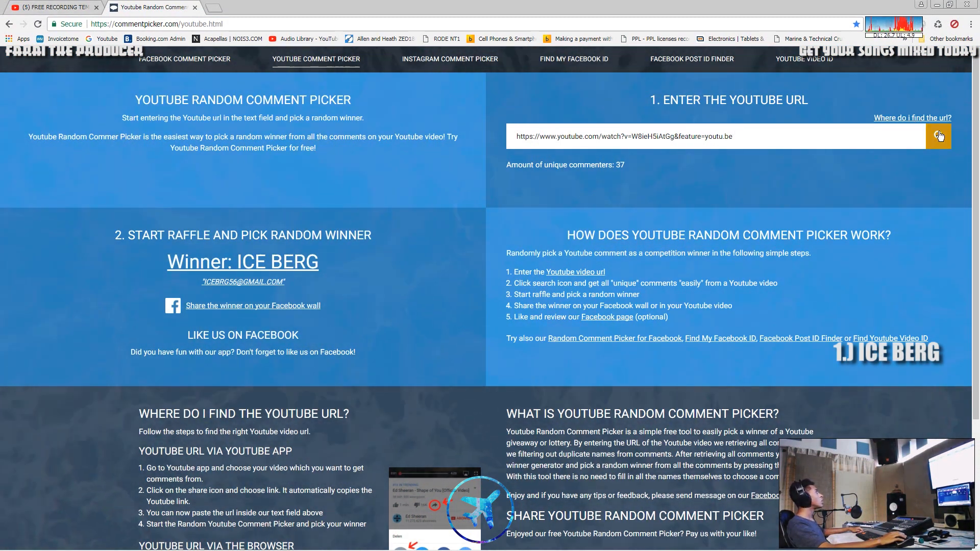
mouse_move(372, 197)
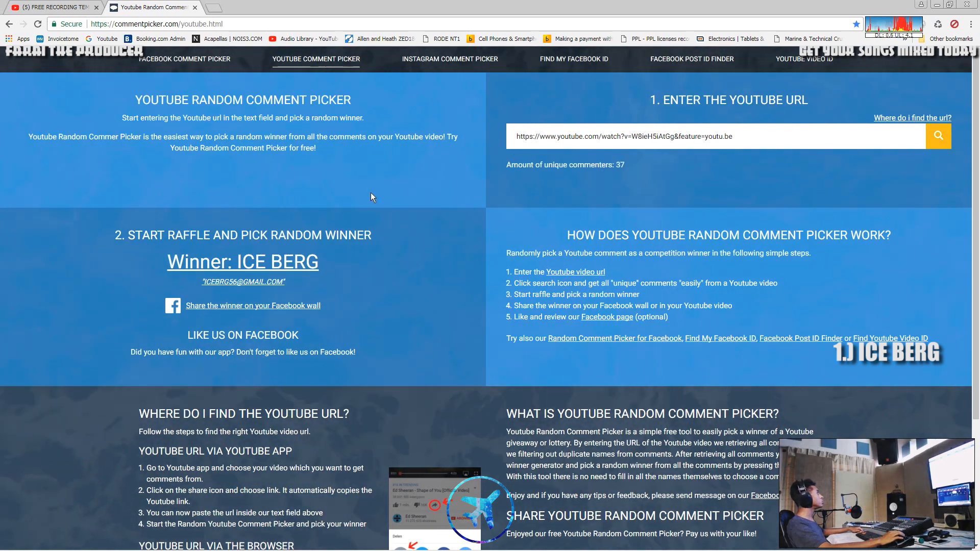
mouse_move(376, 200)
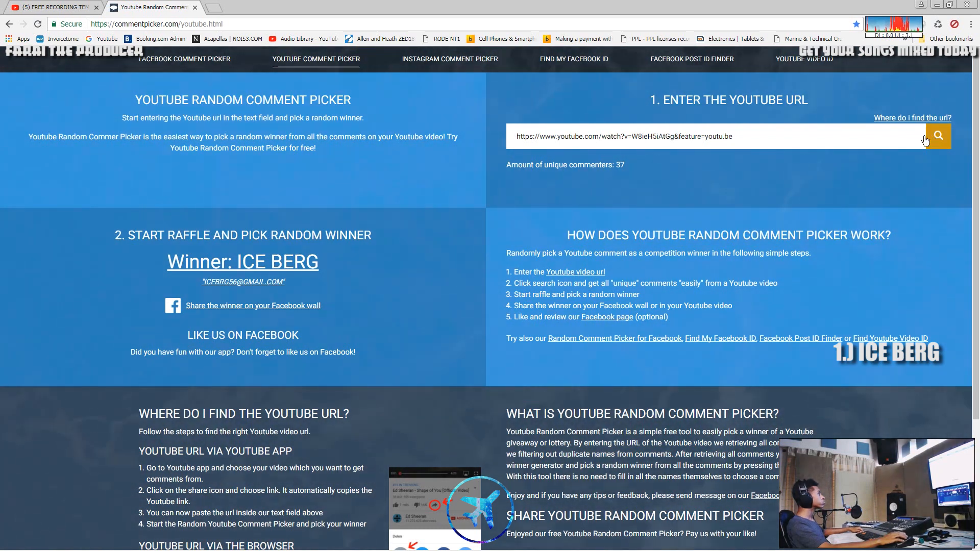
Paste the video link again, reload the 37 commenters, and draw a second winner
click(938, 136)
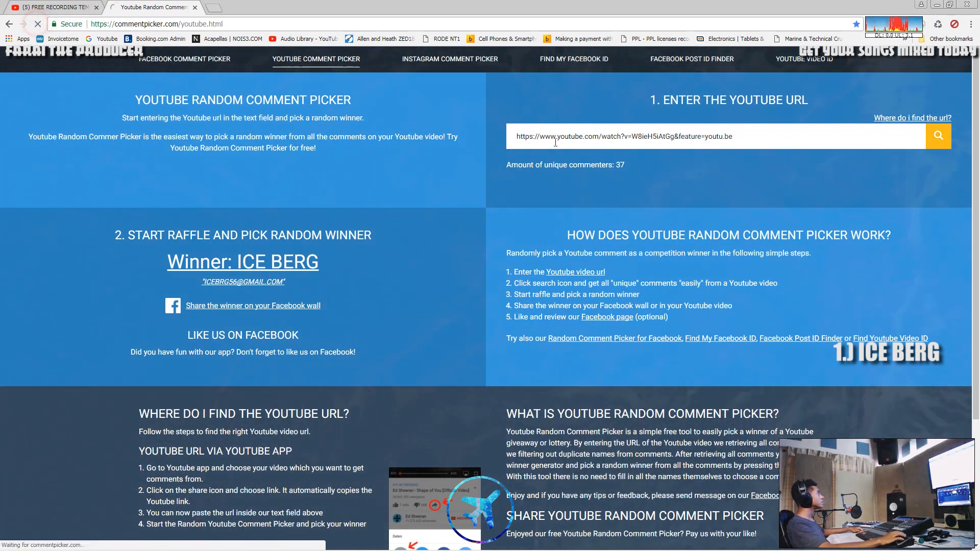
right_click(625, 135)
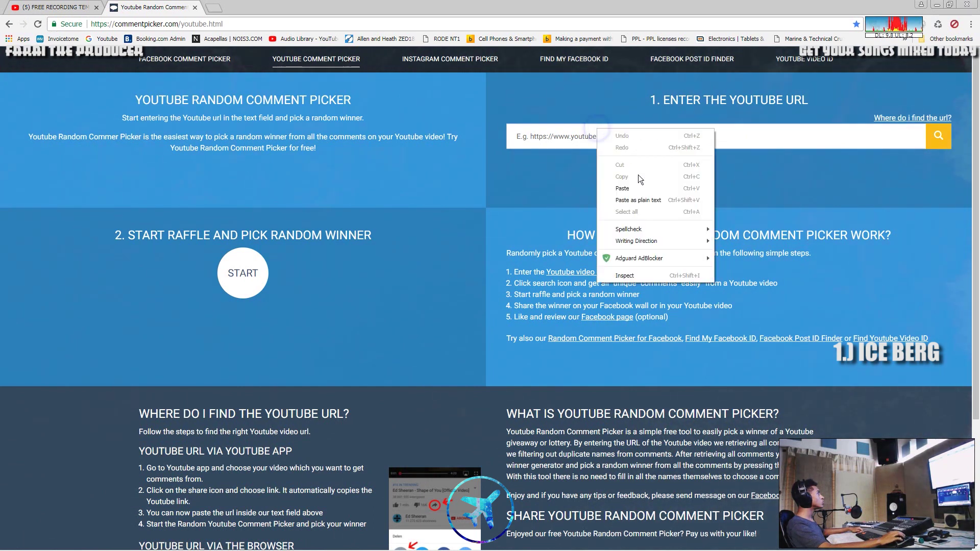
click(622, 188)
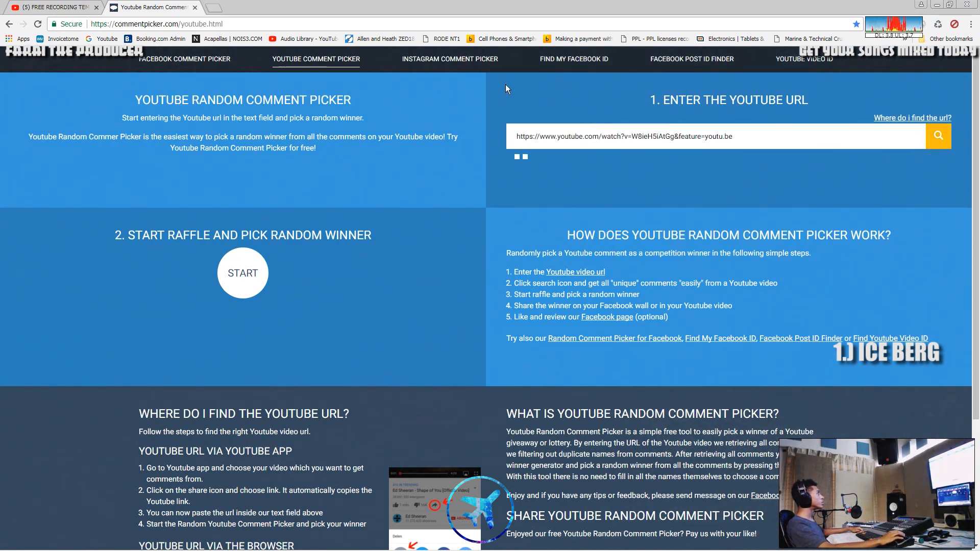
click(938, 136)
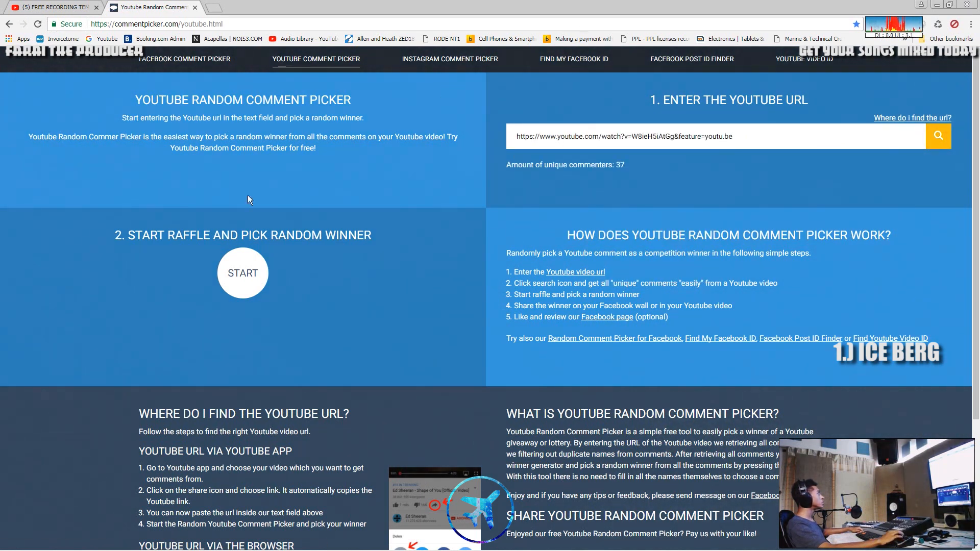
click(242, 274)
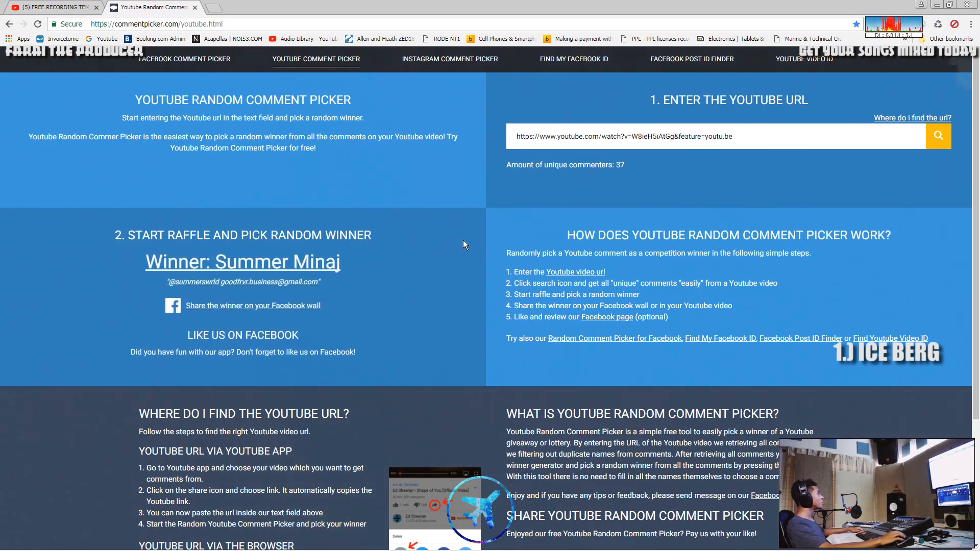
mouse_move(44, 83)
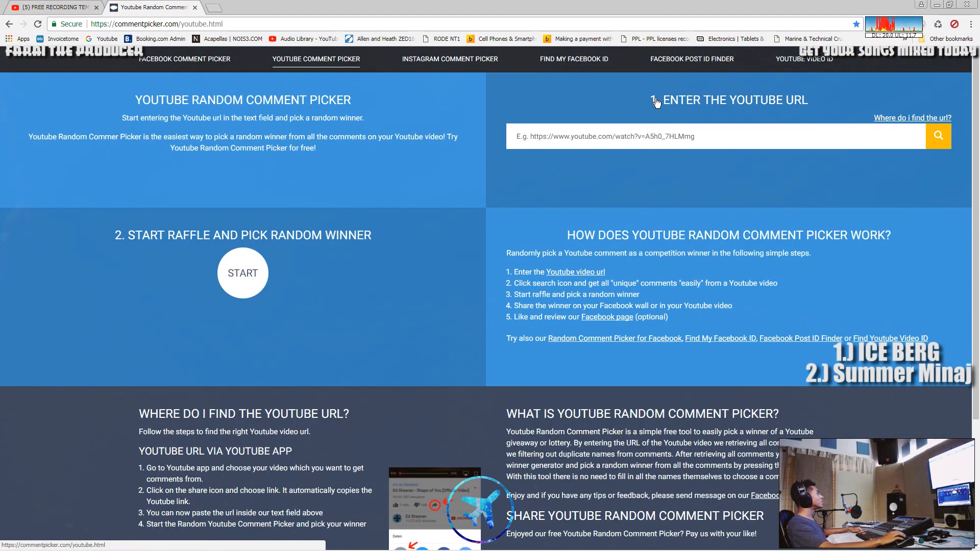
Re-enter the W8ieH5iAtGg video URL, reload its commenters, and draw a third winner
text(https://www.youtube.com/watch?v=W8ieH5iAtGg&feature=youtu.be)
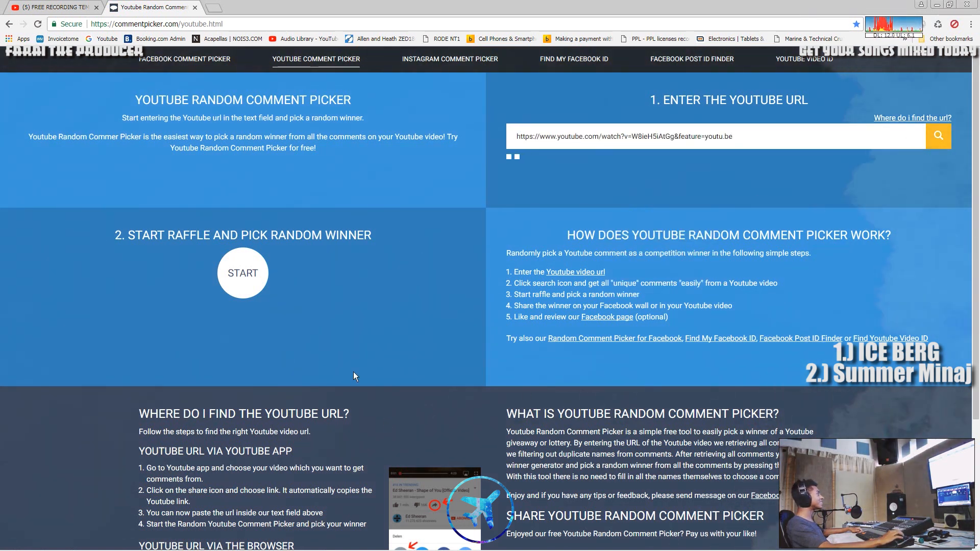
click(938, 136)
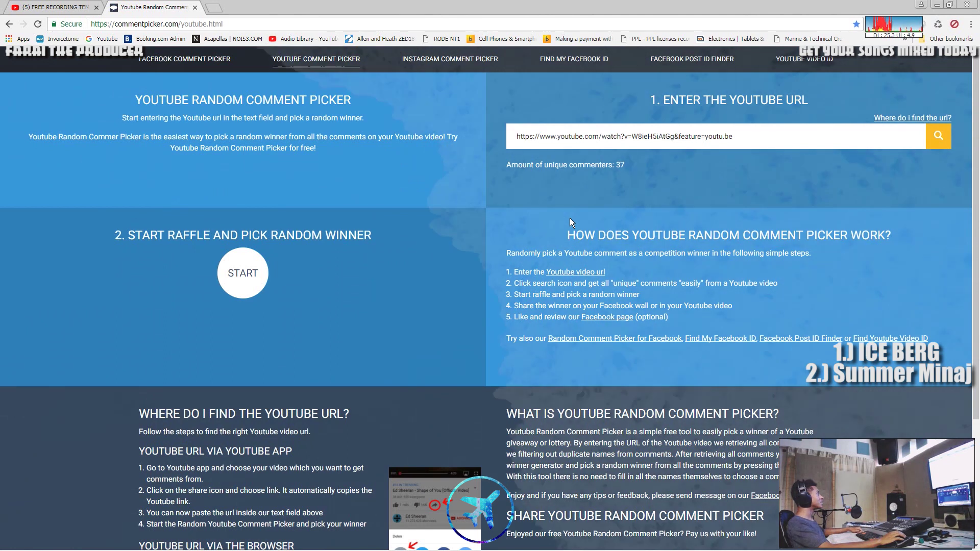
click(242, 273)
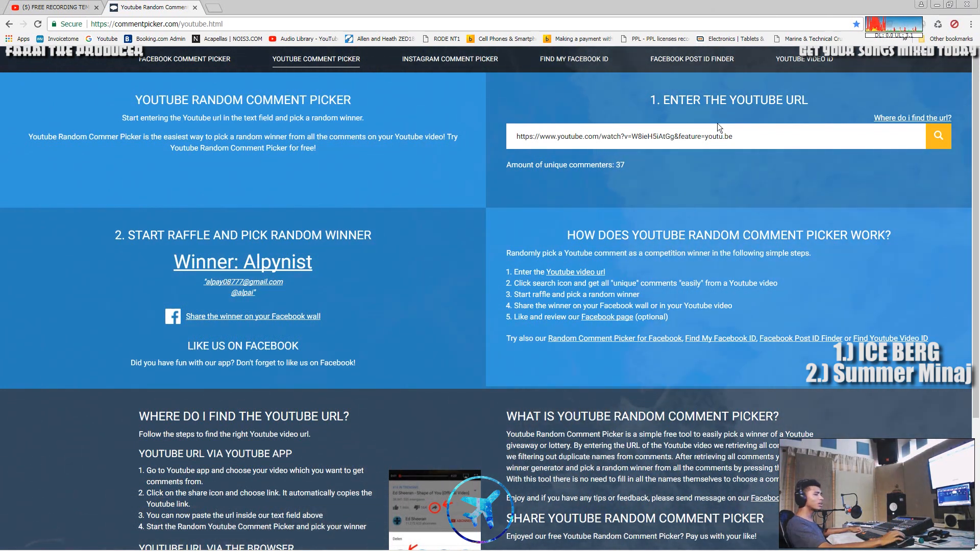
mouse_move(174, 265)
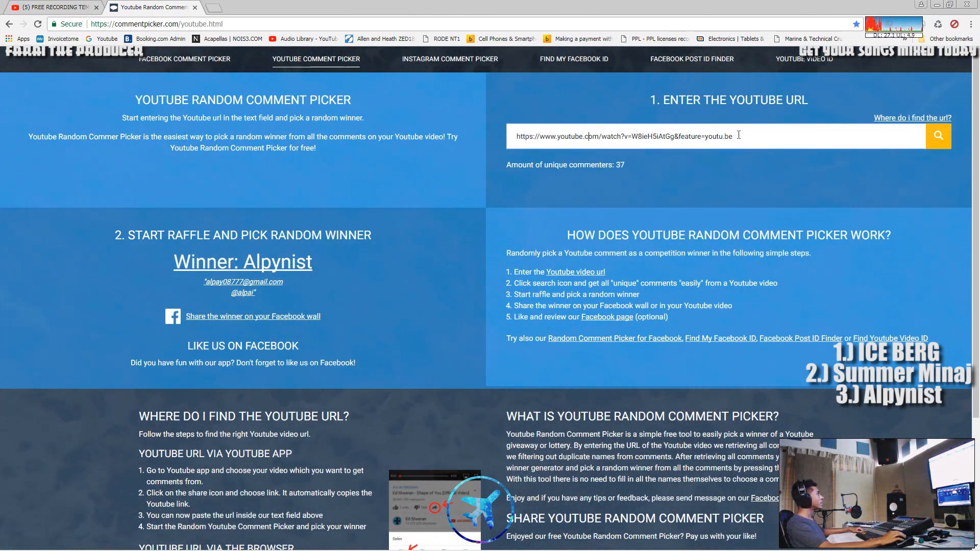
Replace the URL field's link with the pasted video link and draw a fourth winner
triple_click(623, 136)
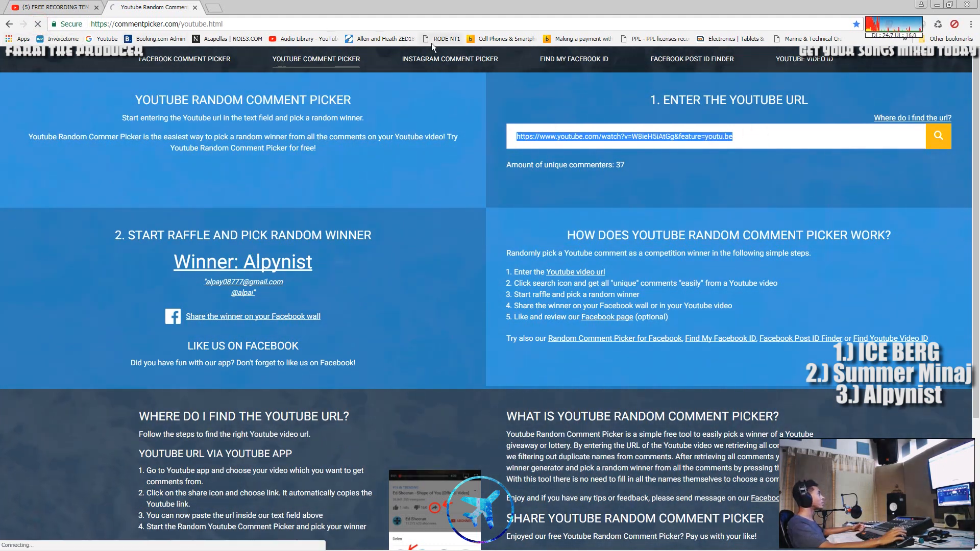
right_click(638, 137)
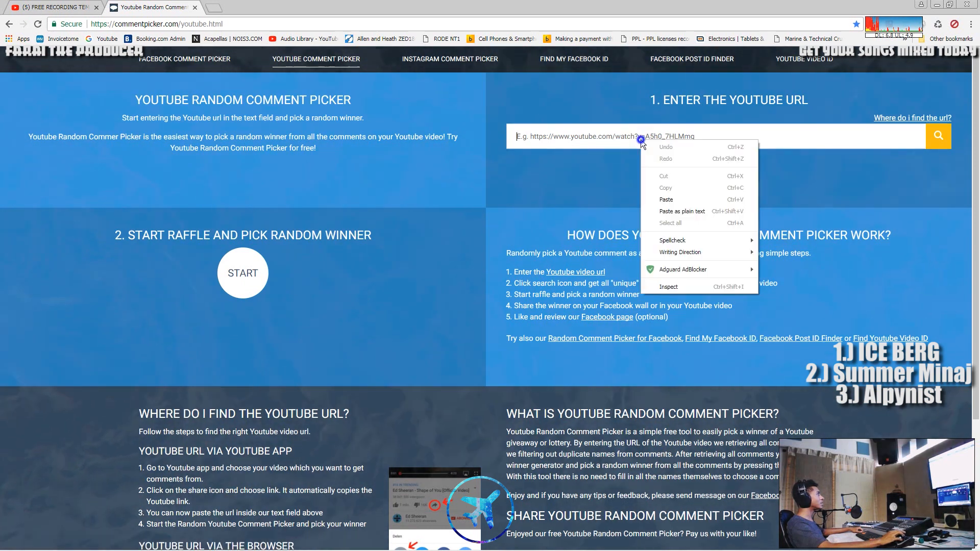
click(666, 200)
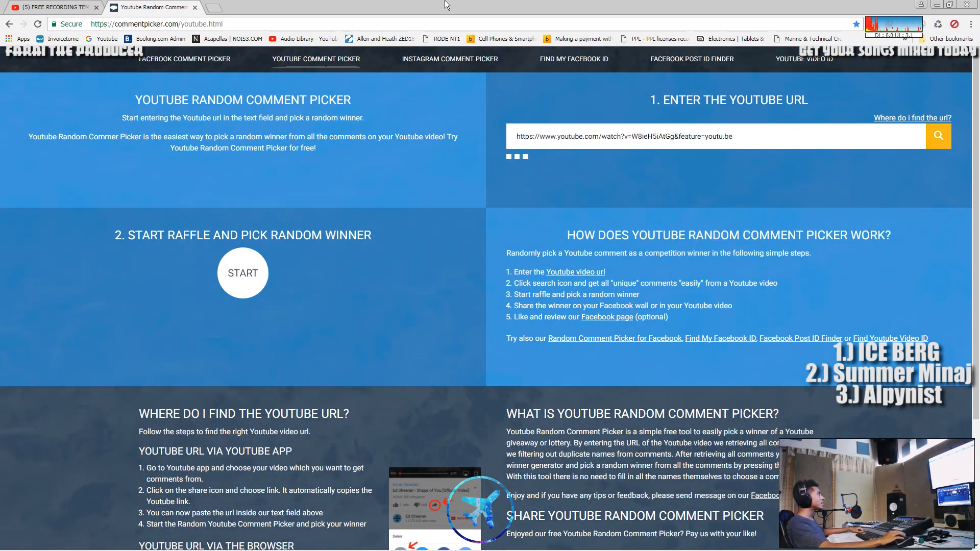
click(938, 136)
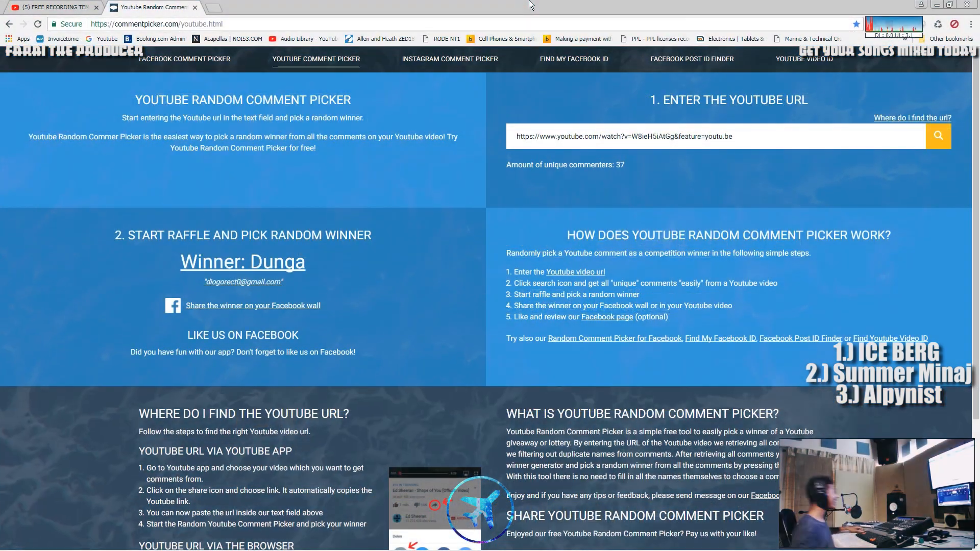
mouse_move(622, 5)
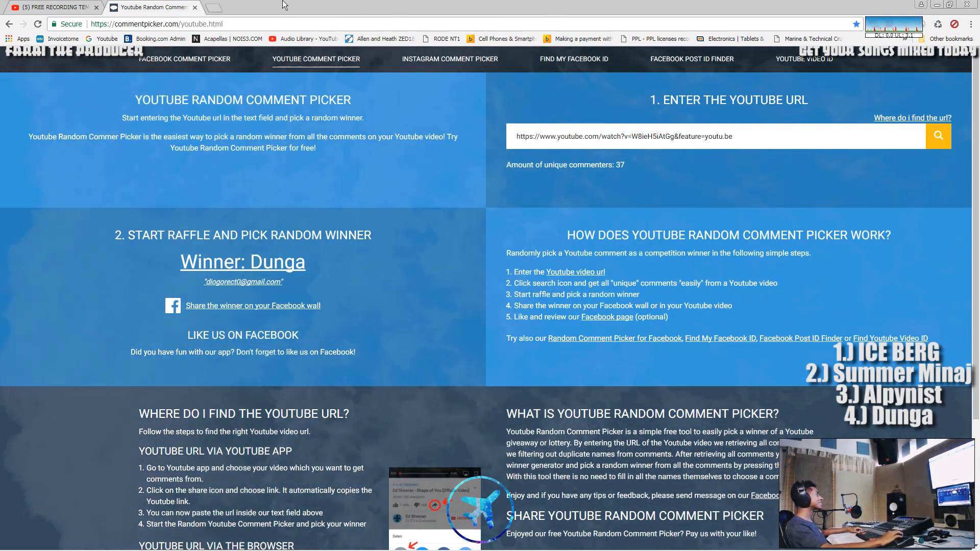
mouse_move(418, 4)
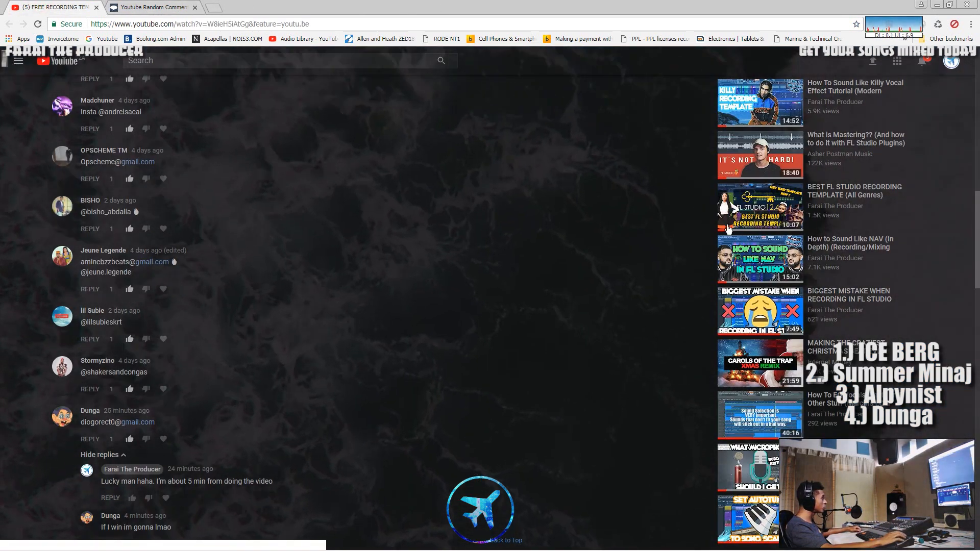
Check the fourth winner's comment on YouTube, then bring up the MERRY CHRISTMAS FL Studio project
scroll(up, 3)
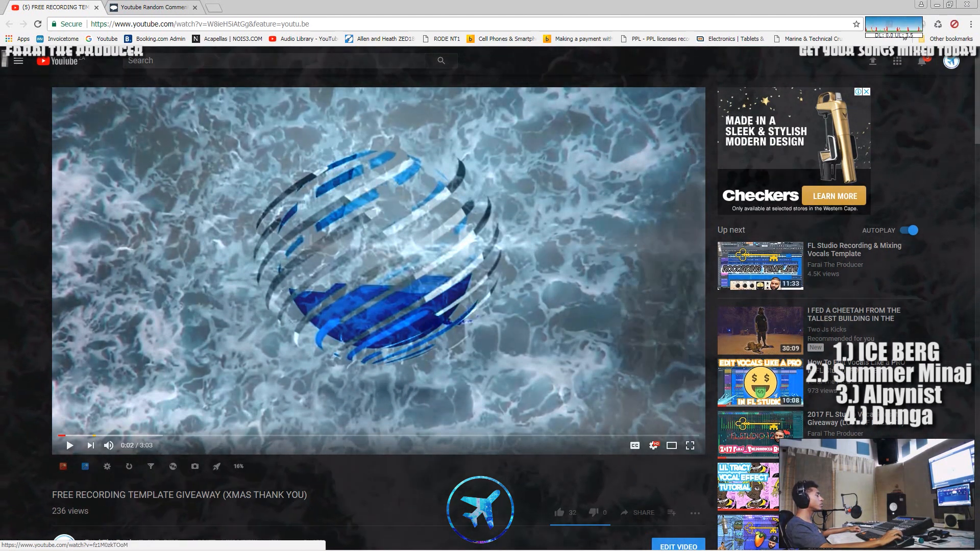
click(150, 6)
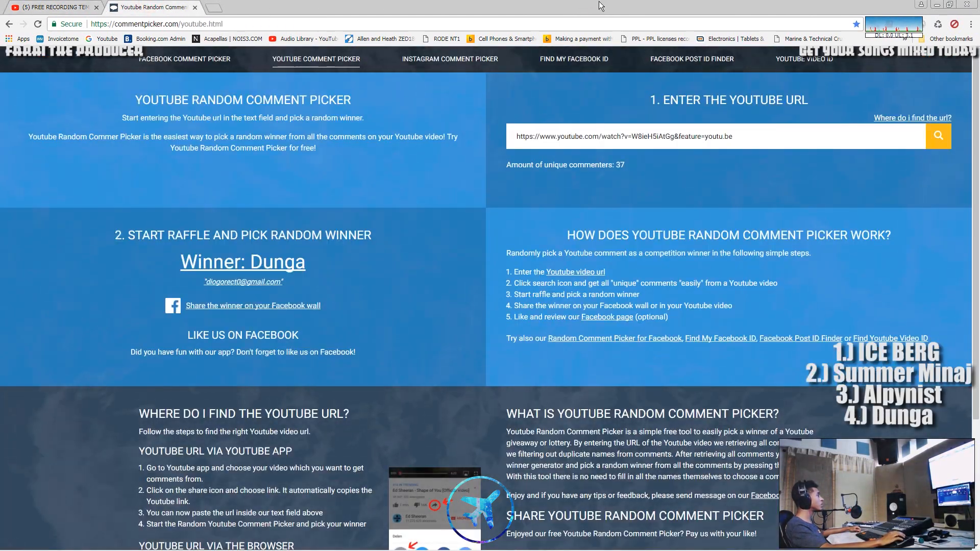
mouse_move(729, 288)
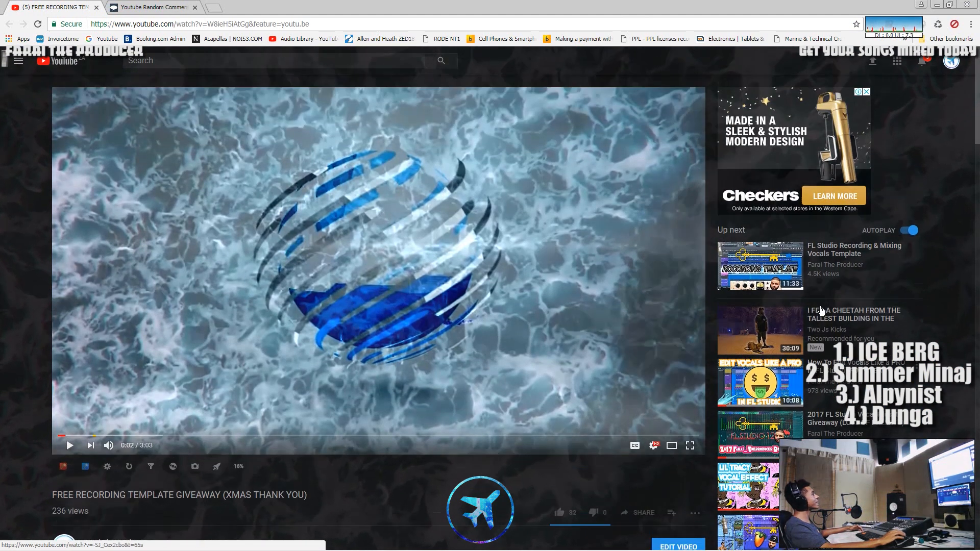
click(150, 7)
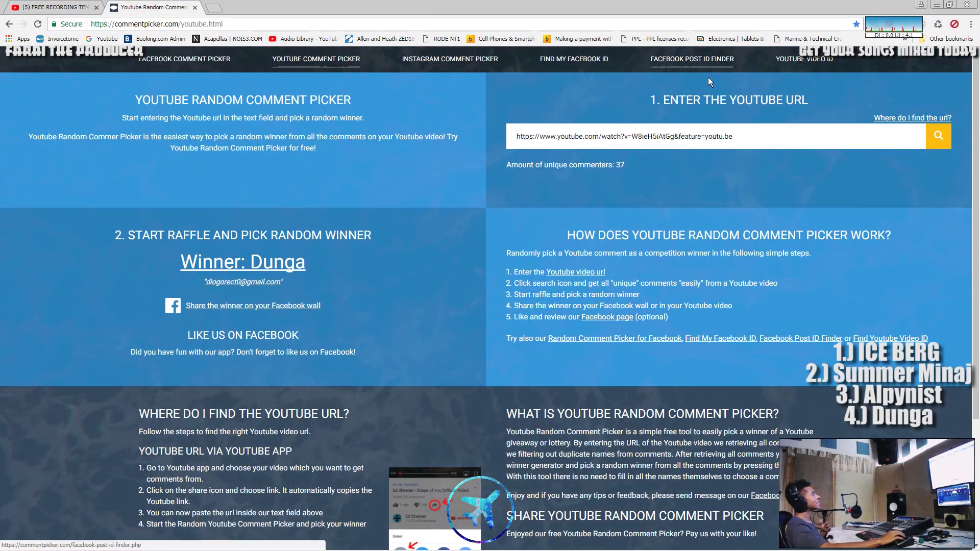
mouse_move(716, 5)
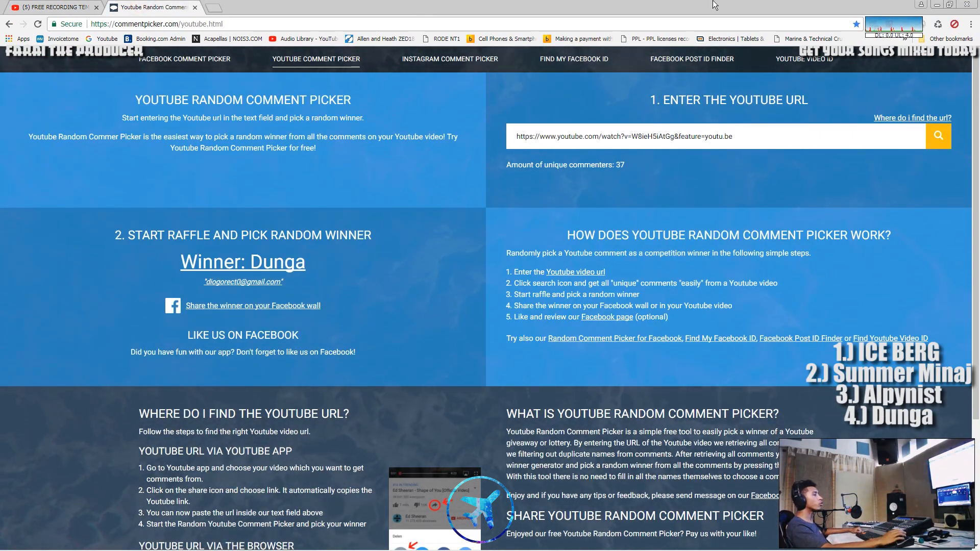
mouse_move(705, 4)
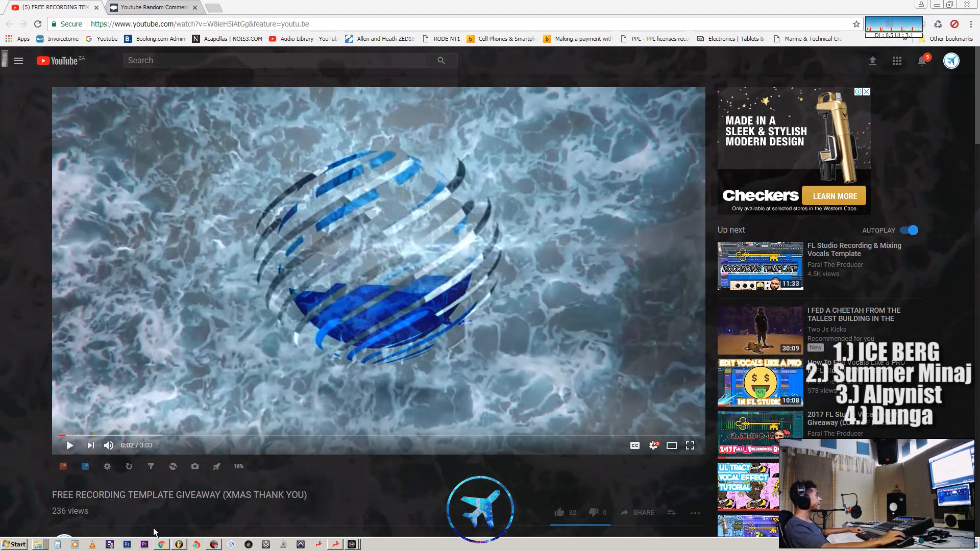
click(127, 545)
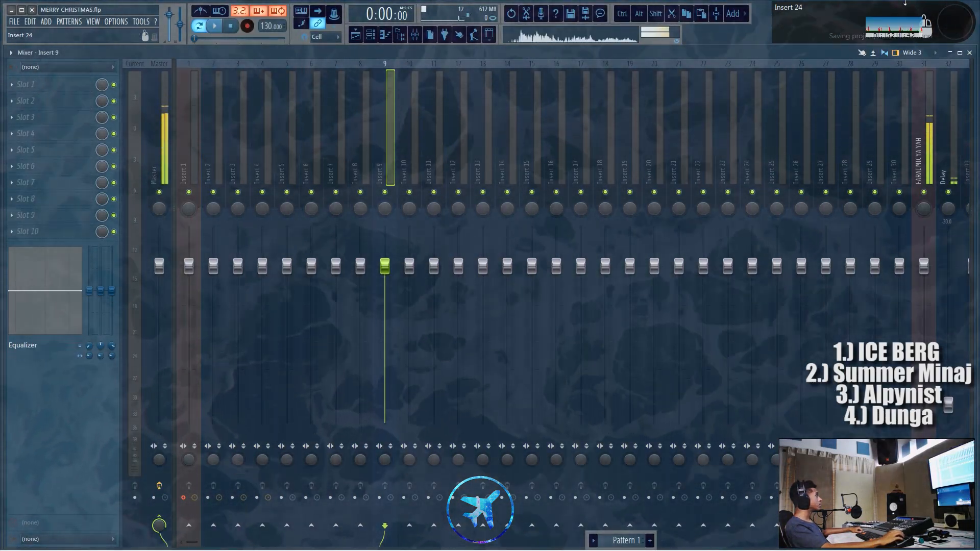